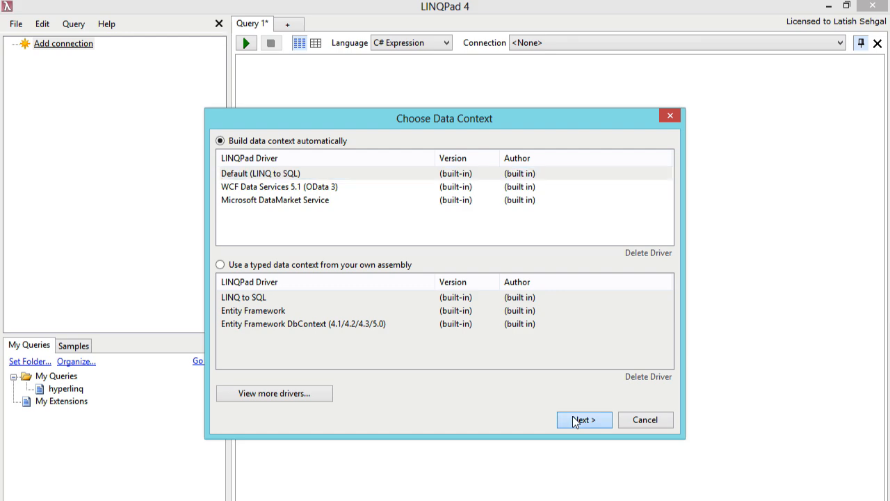
Proceed with the Default (LINQ to SQL) driver to the LINQ to SQL Connection dialog.
{"action": "left_click", "coordinate": [584, 420]}
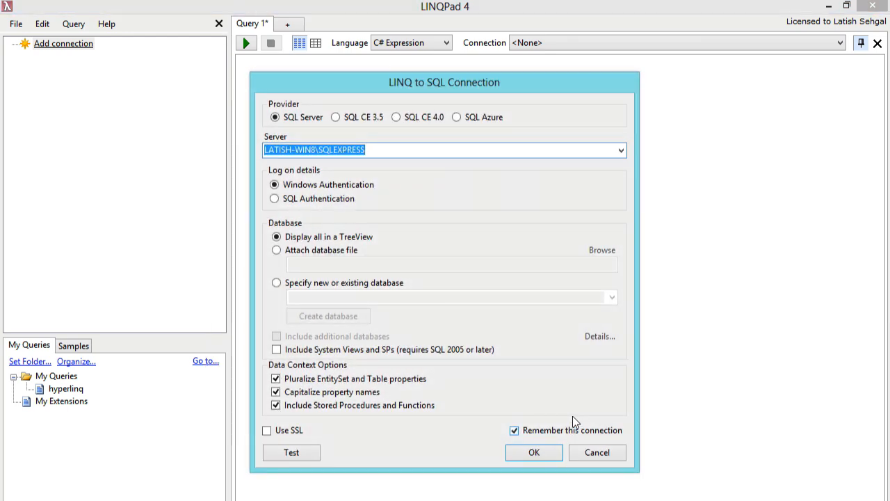
{"action": "mouse_move", "coordinate": [520, 245]}
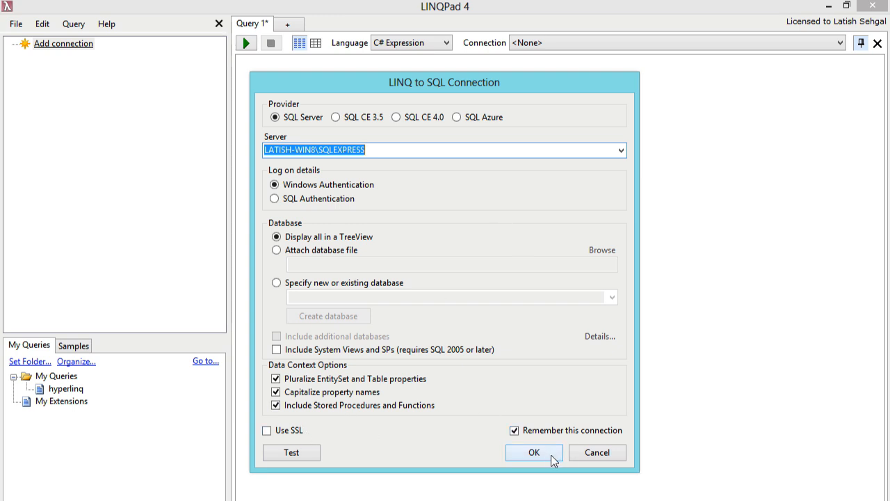
Save the connection and write a Persons query filtering FirstName.StartsWith("Aa") from AdventureWorks2012.
{"action": "left_click", "coordinate": [534, 452]}
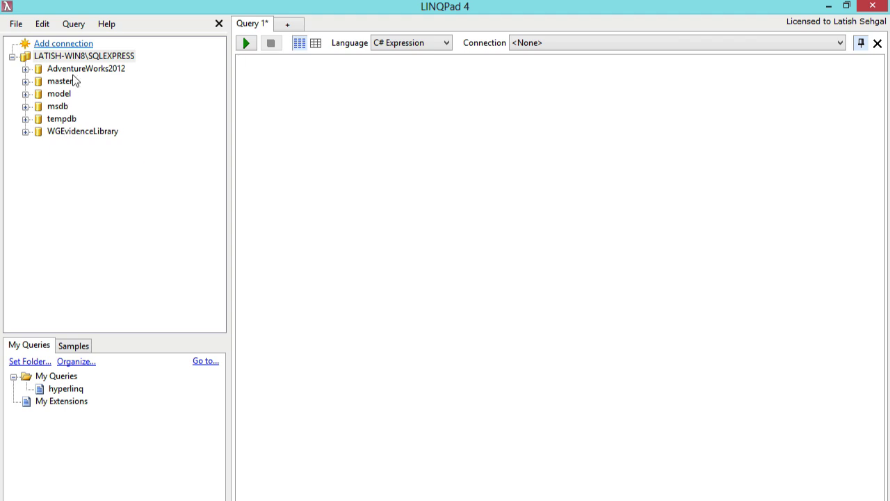
{"action": "left_click", "coordinate": [25, 69]}
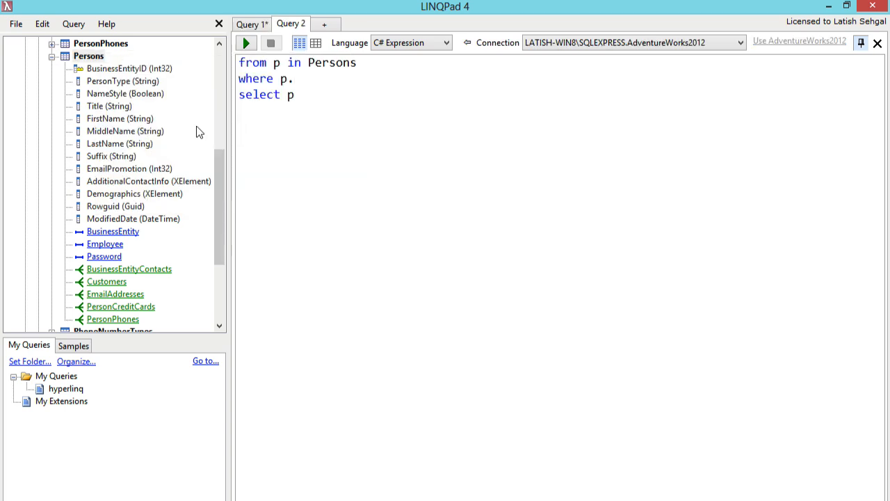
{"action": "type", "text": "FirstName.StartsWith(\"Aa"}
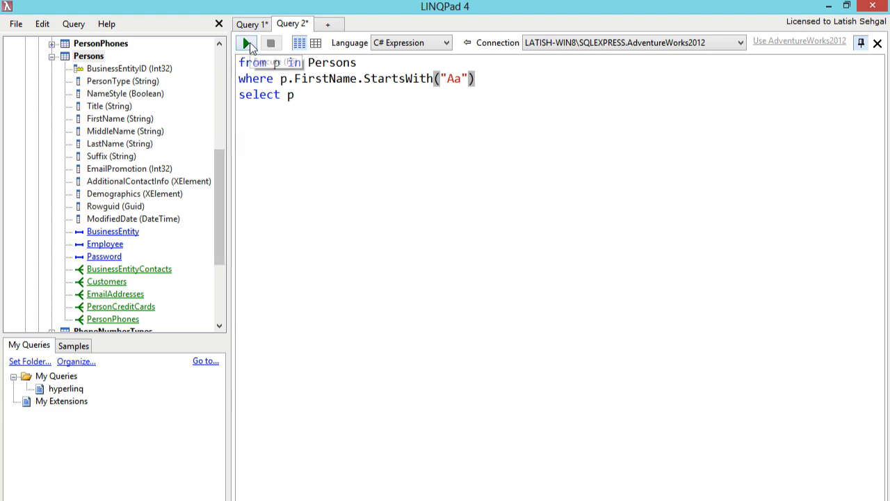
Execute the Persons query for its 56 rows and review the Export and Format choices.
{"action": "left_click", "coordinate": [244, 41]}
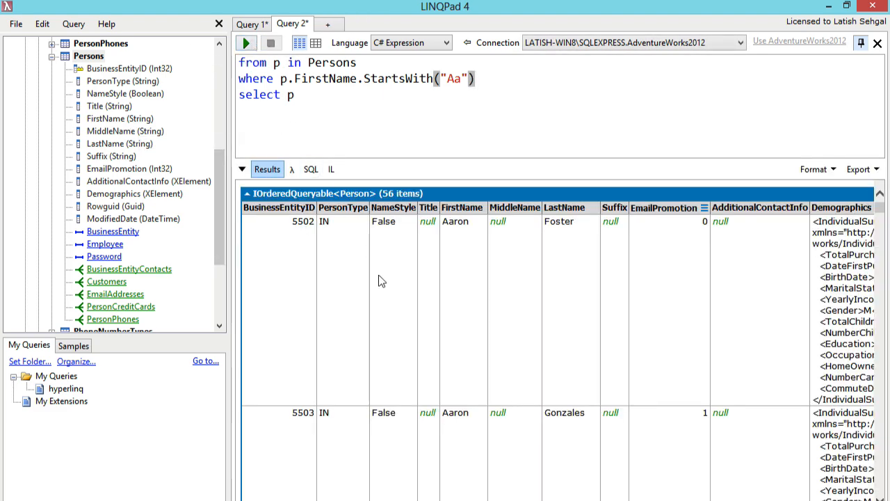
{"action": "scroll", "scroll_direction": "right", "scroll_amount": 3}
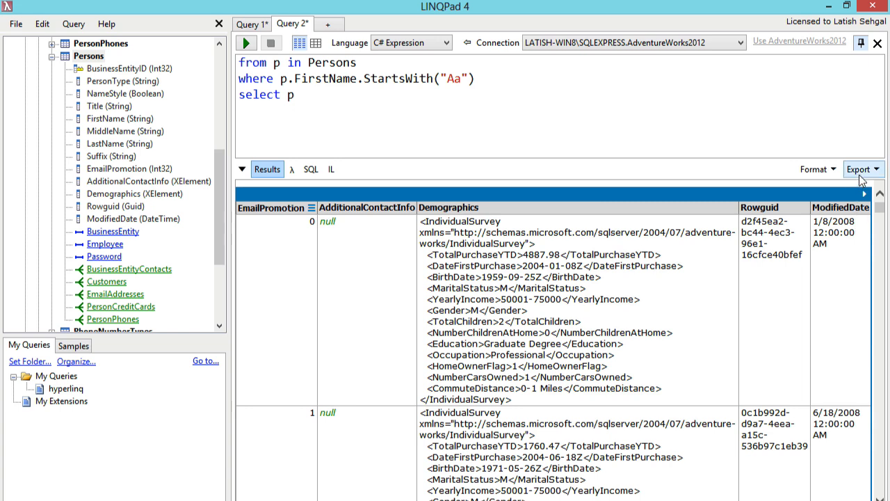
{"action": "left_click", "coordinate": [865, 170]}
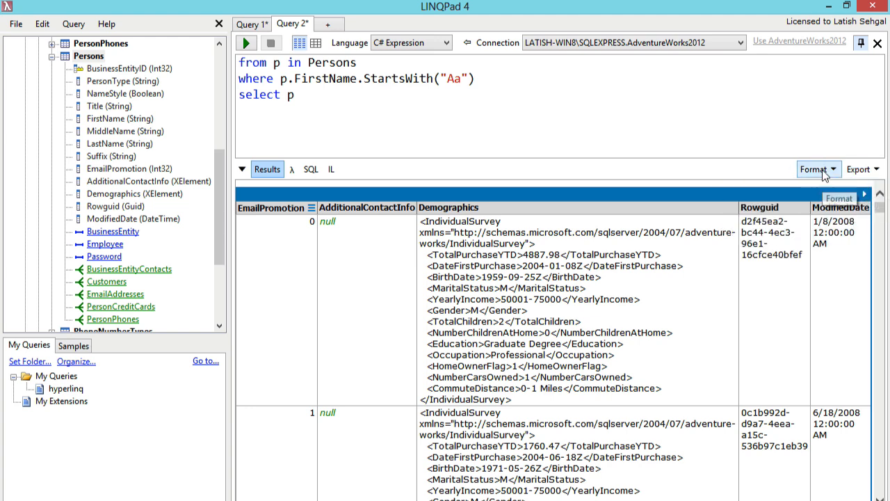
{"action": "left_click", "coordinate": [818, 168]}
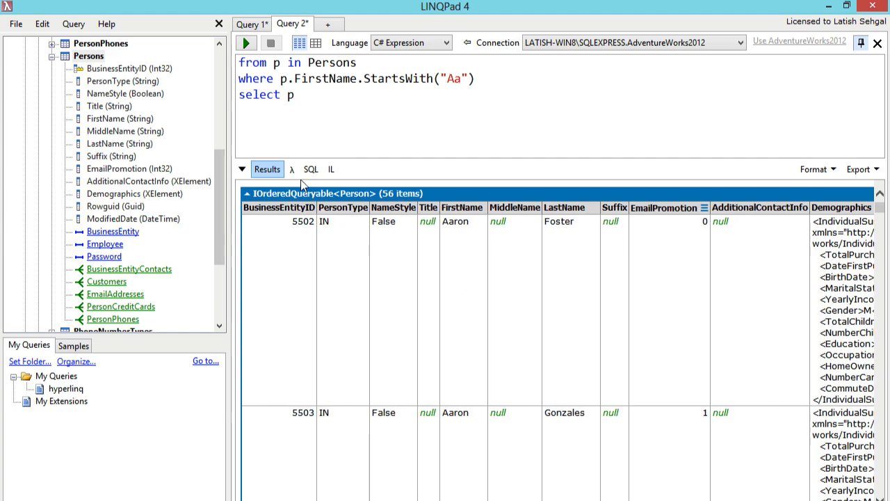
Show the query's lambda translation, then its generated SQL with Analyze SQL options.
{"action": "left_click", "coordinate": [293, 170]}
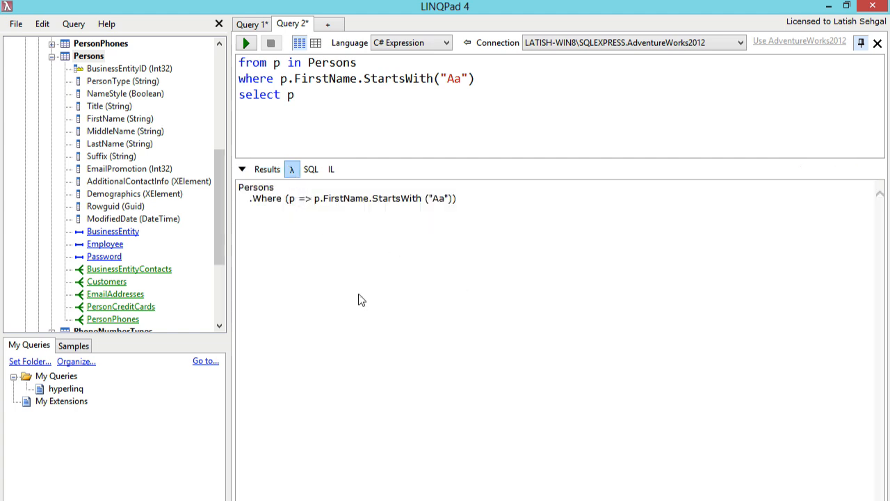
{"action": "mouse_move", "coordinate": [336, 225]}
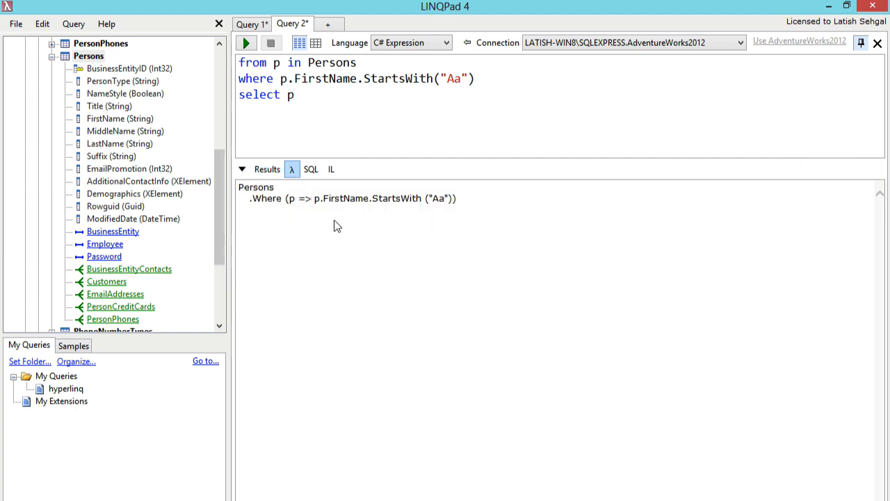
{"action": "left_click", "coordinate": [311, 170]}
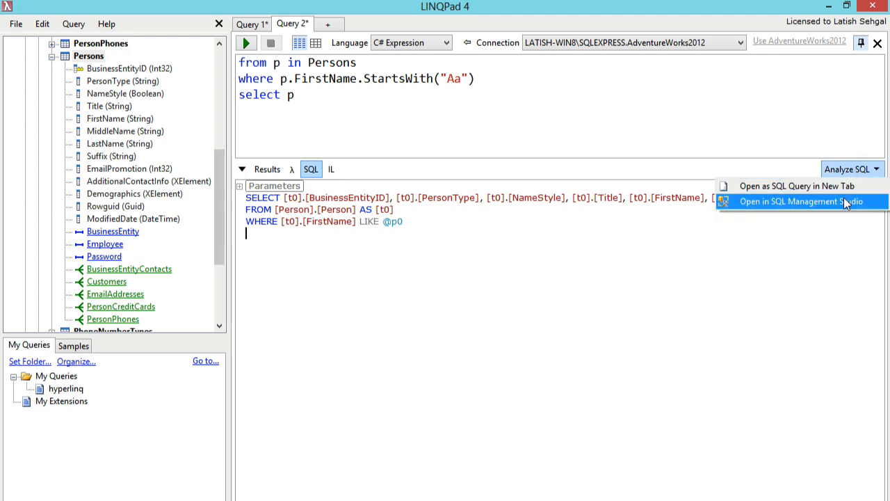
{"action": "left_click", "coordinate": [804, 201]}
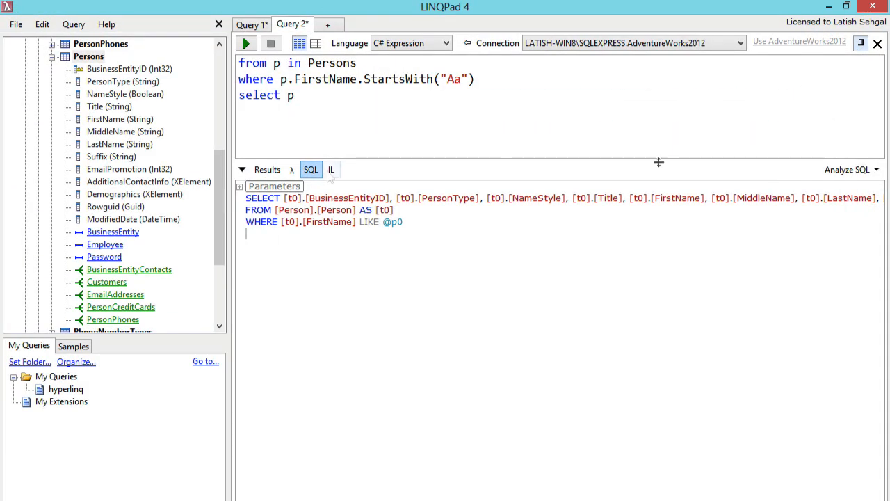
{"action": "left_click", "coordinate": [331, 169]}
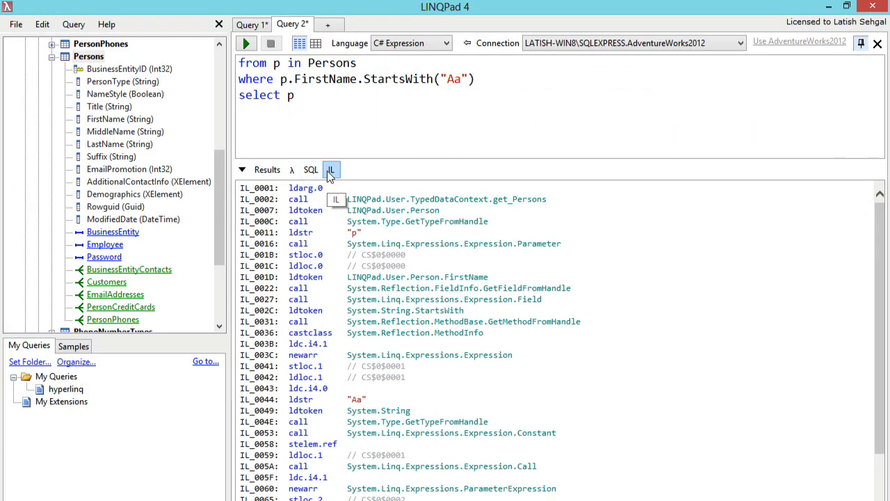
{"action": "left_click", "coordinate": [312, 170]}
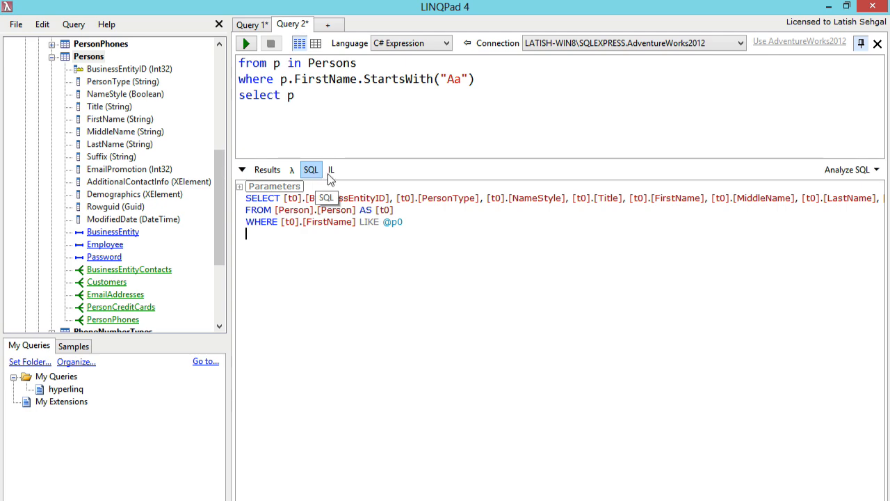
Return to the 56 Person result rows and scroll across to the remaining columns.
{"action": "left_click", "coordinate": [267, 170]}
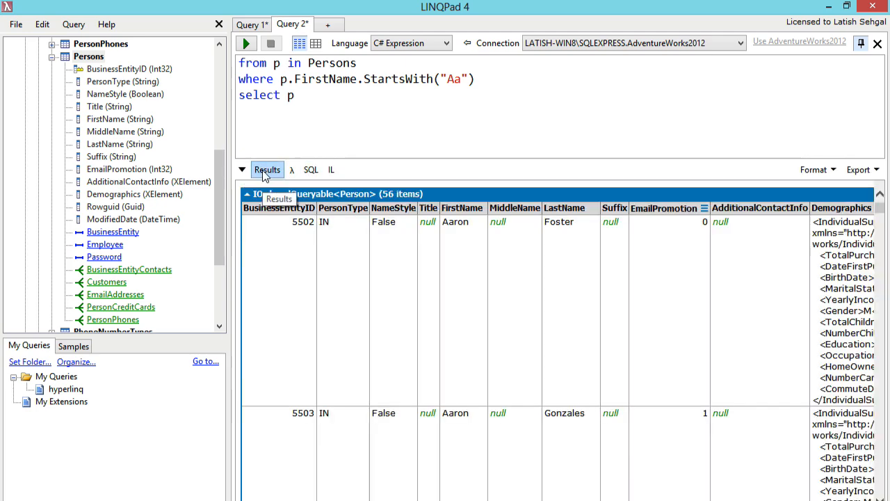
{"action": "mouse_move", "coordinate": [684, 253]}
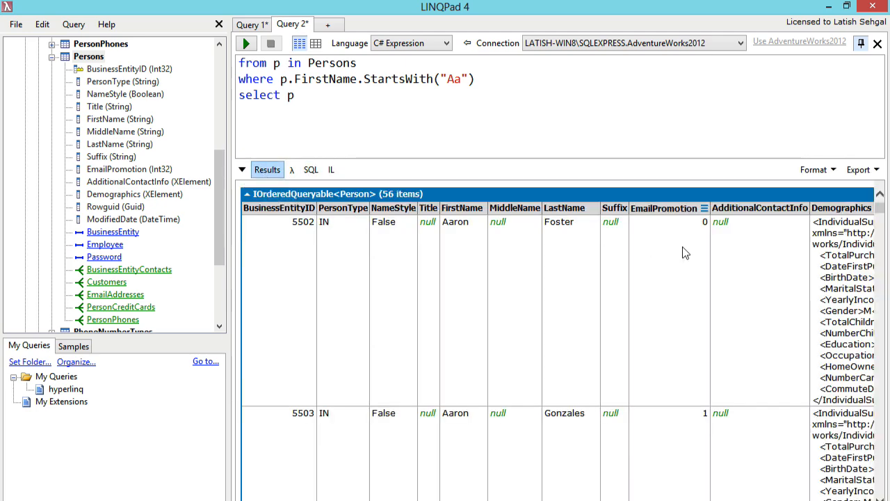
{"action": "scroll", "scroll_direction": "right", "scroll_amount": 3}
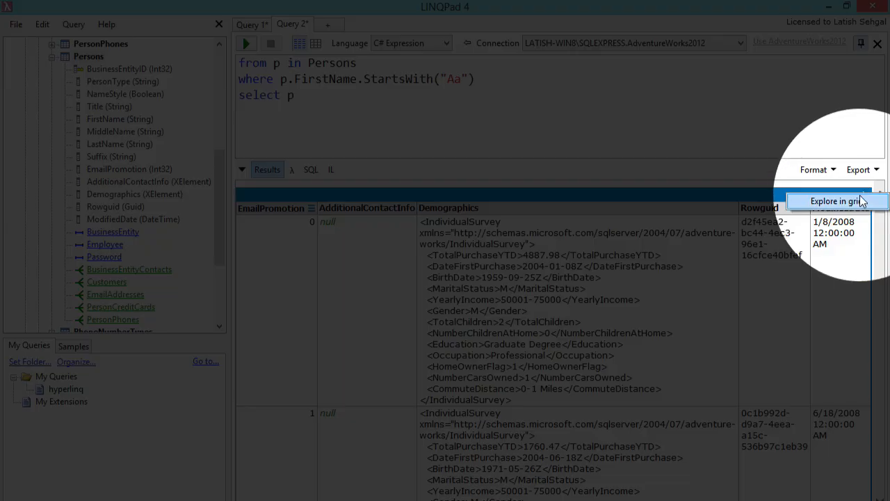
Explore results in grid, edit the first row's FirstName to Aaron222 and save it.
{"action": "left_click", "coordinate": [836, 201]}
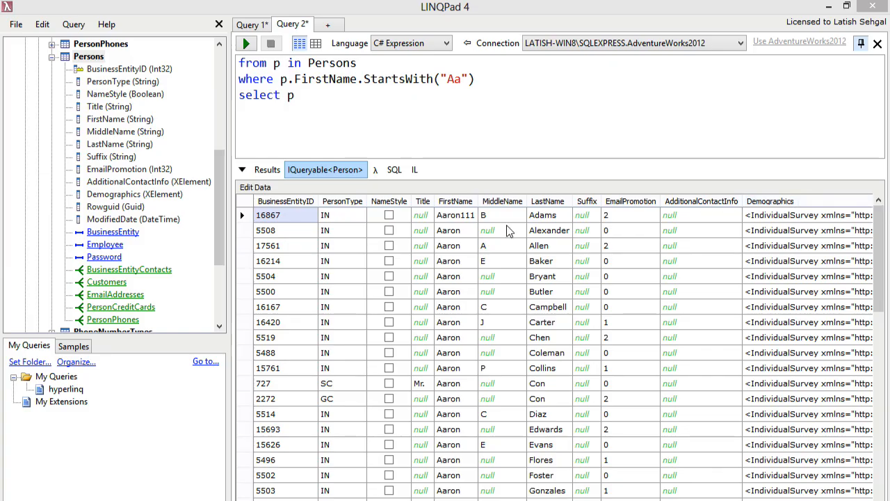
{"action": "mouse_move", "coordinate": [381, 209]}
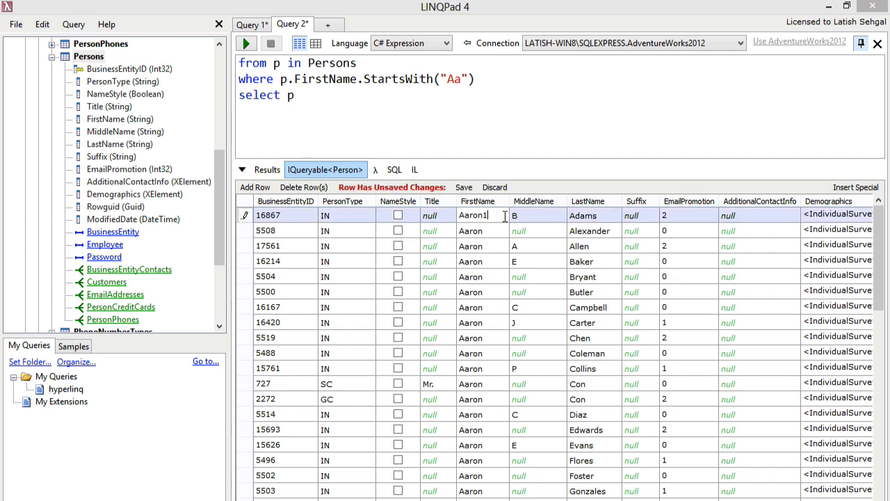
{"action": "type", "text": "222"}
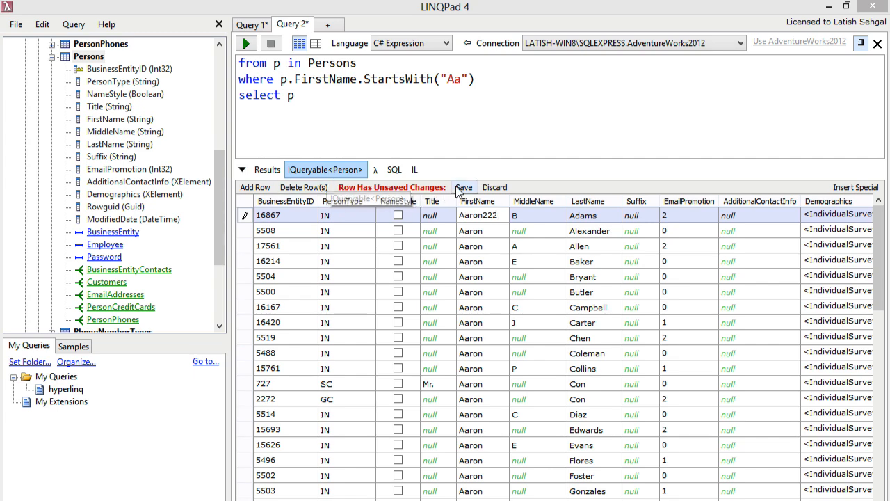
{"action": "left_click", "coordinate": [463, 186]}
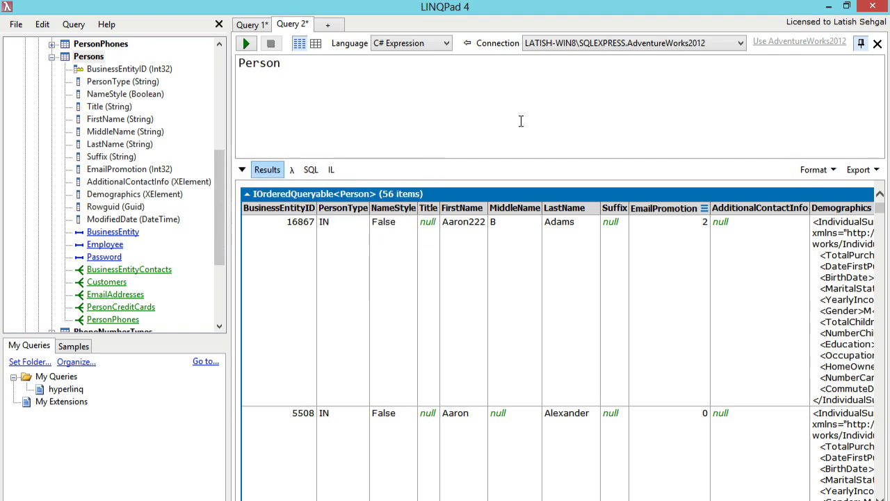
Rewrite the query as Persons.Where (p => p.FirstName.StartsWith("Aa")).
{"action": "type", "text": "Persons."}
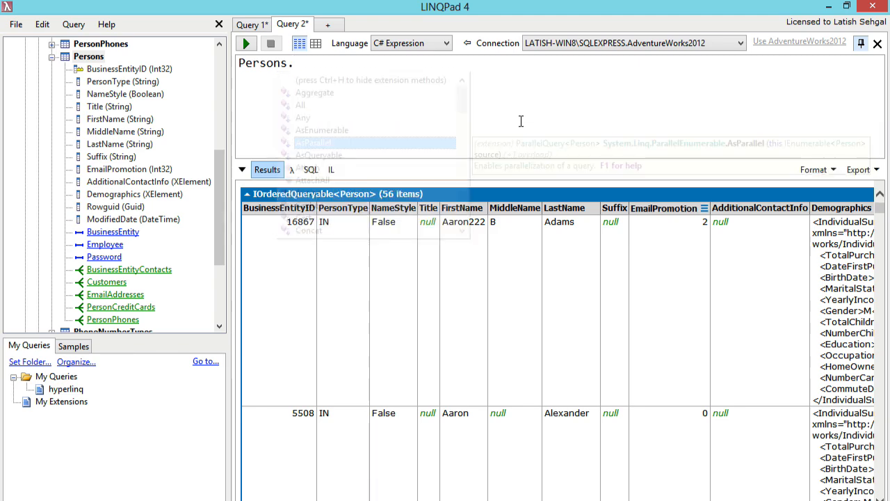
{"action": "type", "text": "W"}
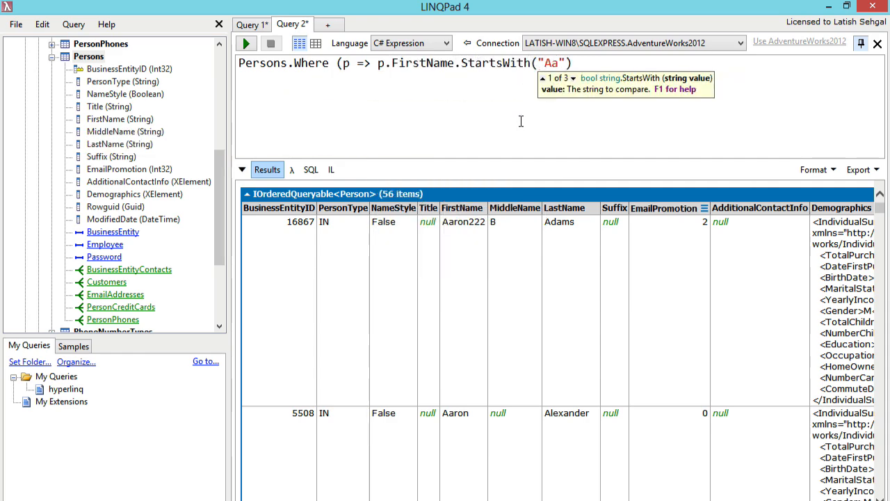
{"action": "type", "text": ")"}
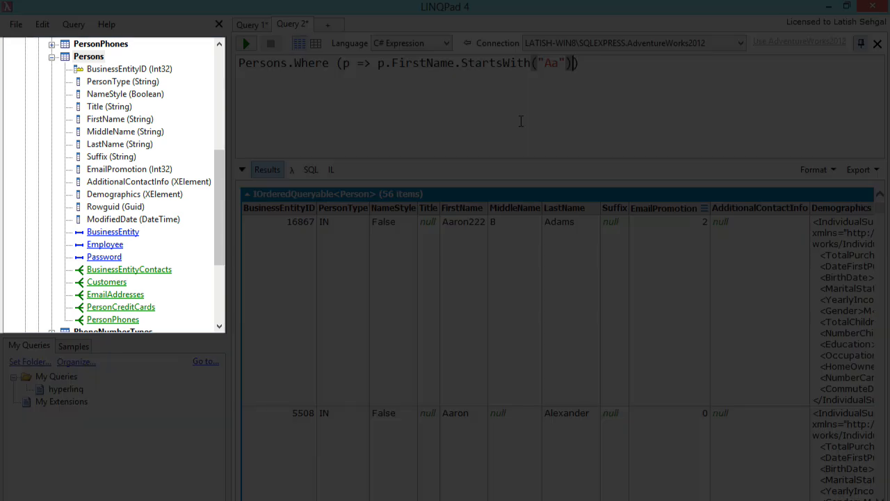
{"action": "mouse_move", "coordinate": [220, 225]}
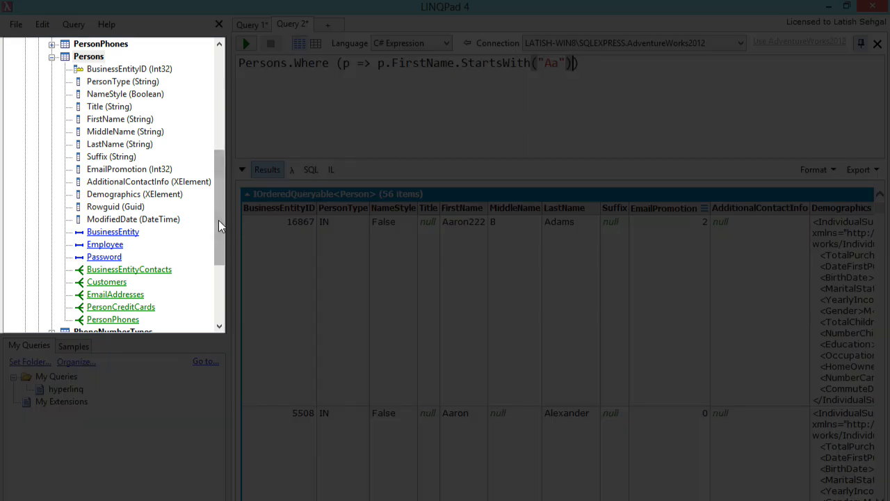
{"action": "scroll", "scroll_direction": "down", "scroll_amount": 3}
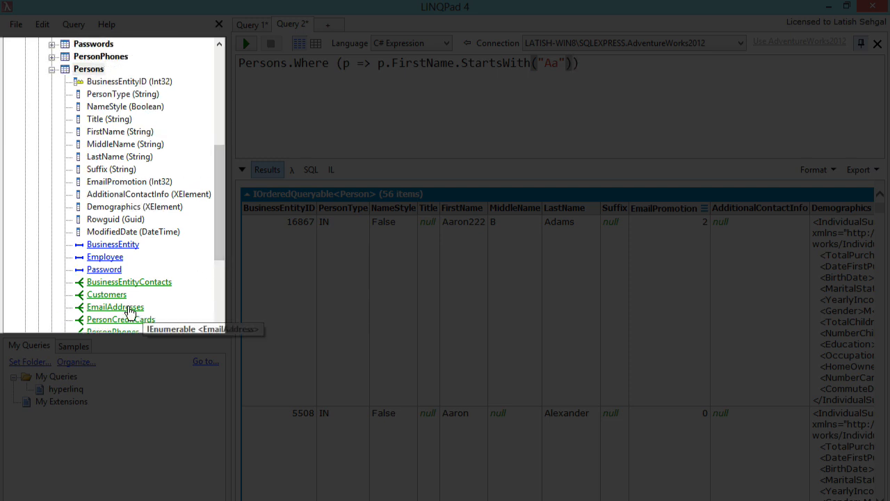
{"action": "left_click", "coordinate": [116, 308]}
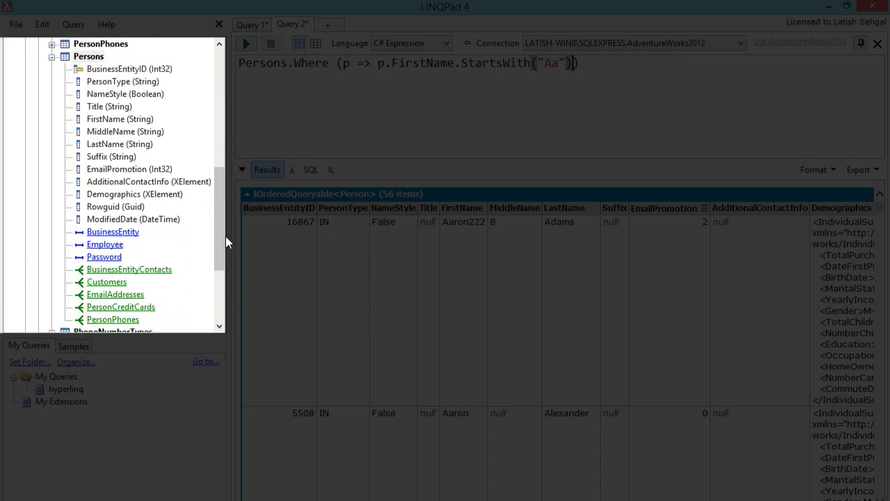
{"action": "mouse_move", "coordinate": [429, 111]}
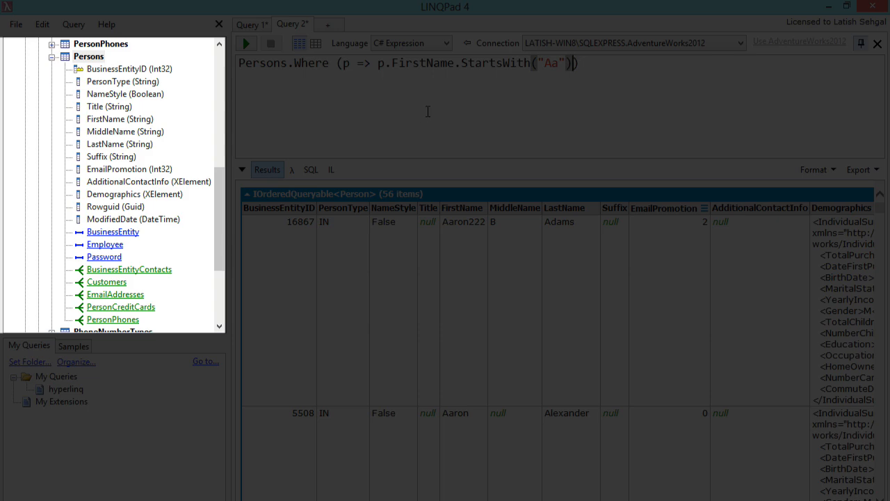
{"action": "left_click", "coordinate": [17, 24]}
{"action": "type", "text": "B"}
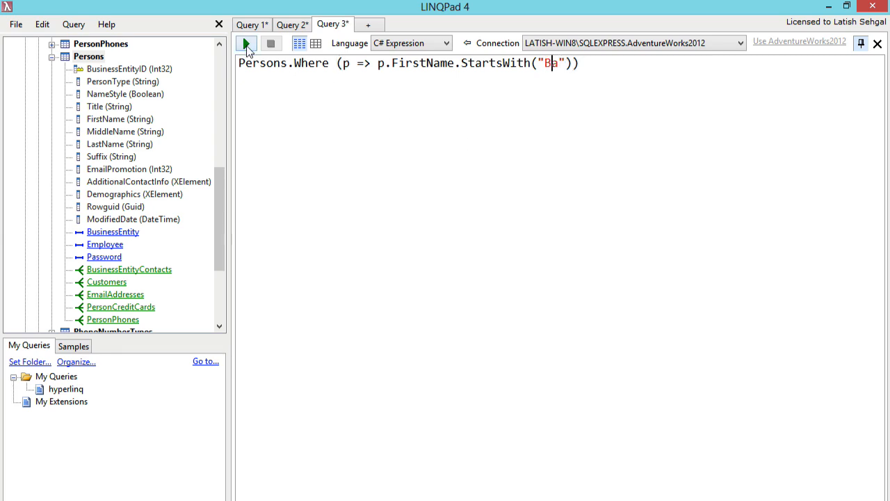
Run the cloned "Ba" first-name query and scroll through its 121 results.
{"action": "left_click", "coordinate": [244, 43]}
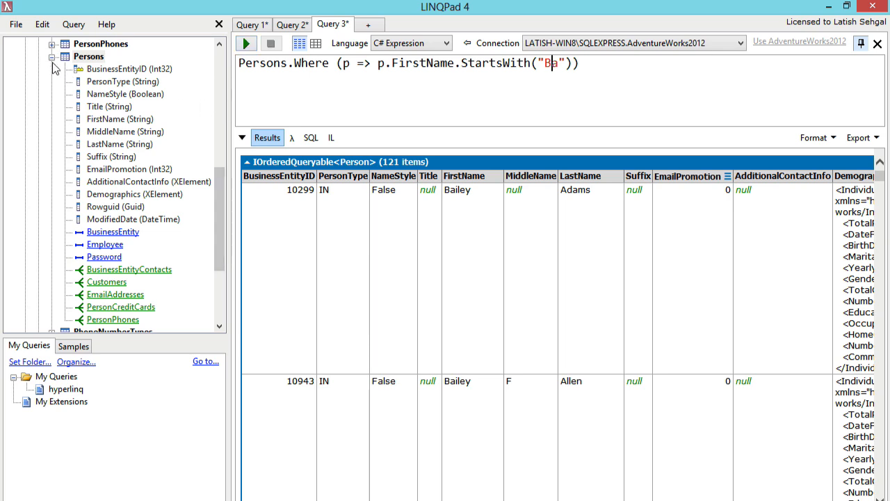
{"action": "scroll", "scroll_direction": "down", "scroll_amount": 3}
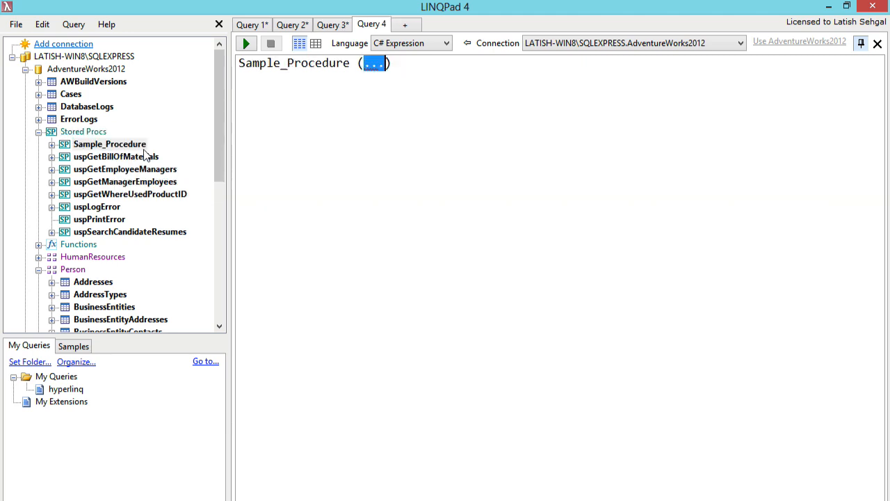
Give the Sample_Procedure call arguments 1,2 and execute it.
{"action": "type", "text": "1,2"}
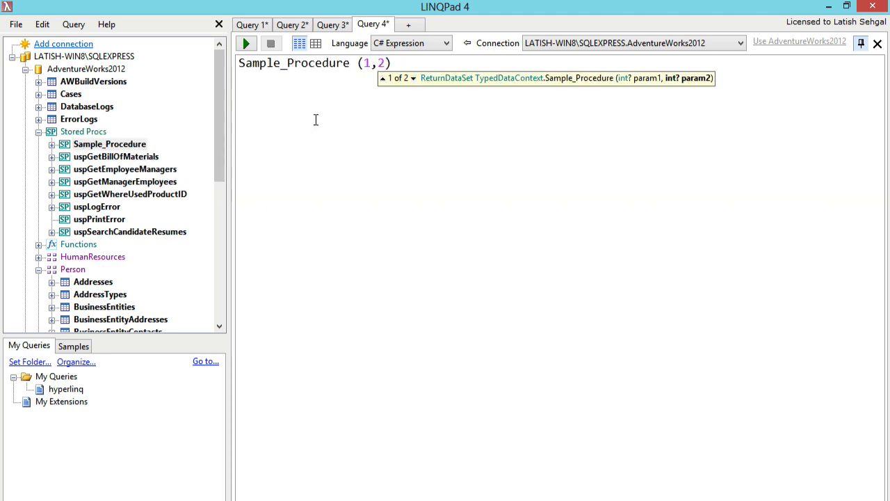
{"action": "left_click", "coordinate": [245, 43]}
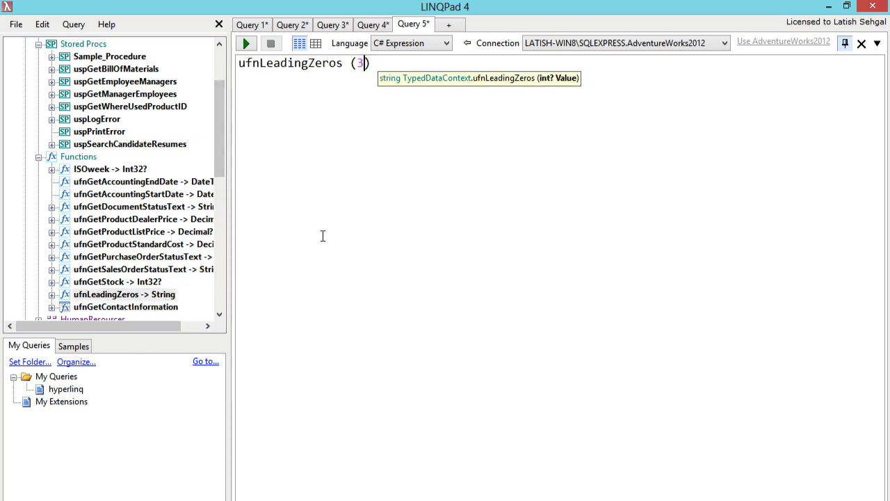
Run ufnLeadingZeros(300) for 00000300, then return to the Sample_Procedure query tab.
{"action": "left_click", "coordinate": [242, 43]}
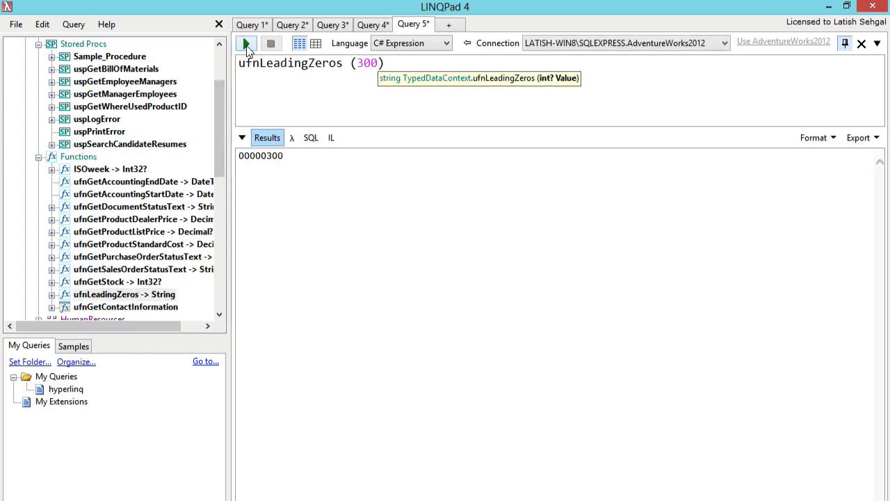
{"action": "left_click", "coordinate": [373, 25]}
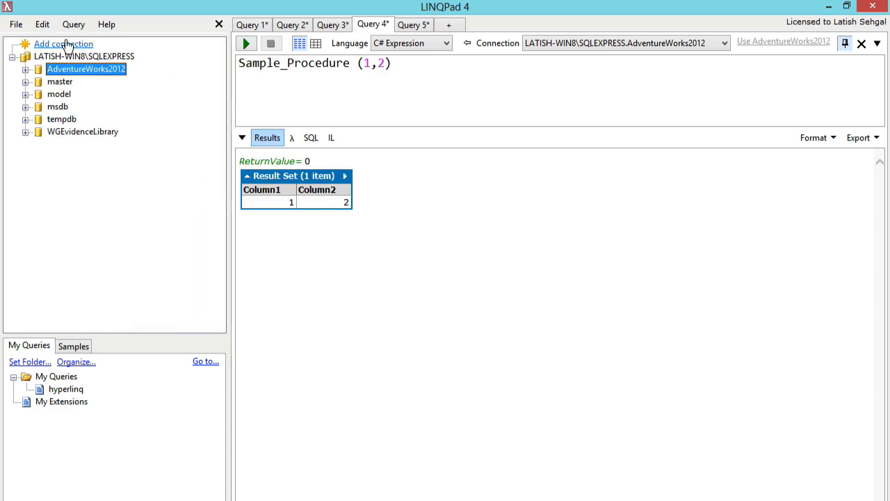
Add a remembered WCF Data Services 5.1 (OData 3) connection to the stackexchange feed and confirm it.
{"action": "left_click", "coordinate": [68, 43]}
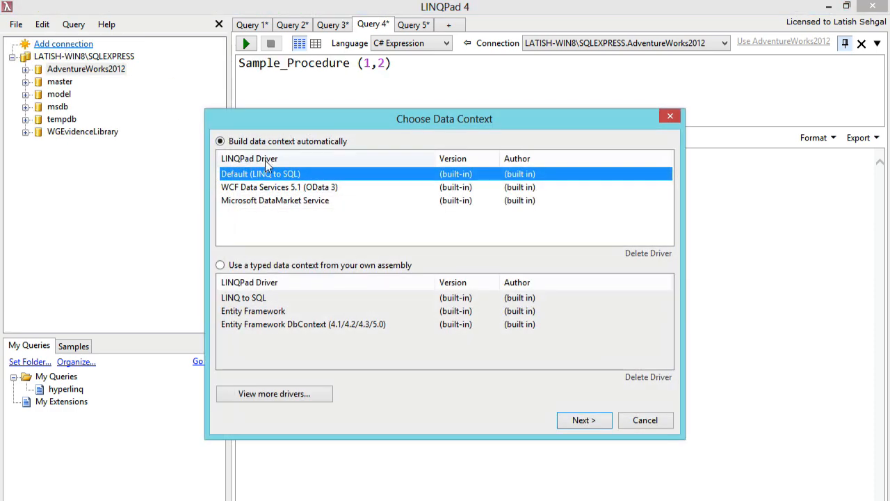
{"action": "left_click", "coordinate": [278, 186]}
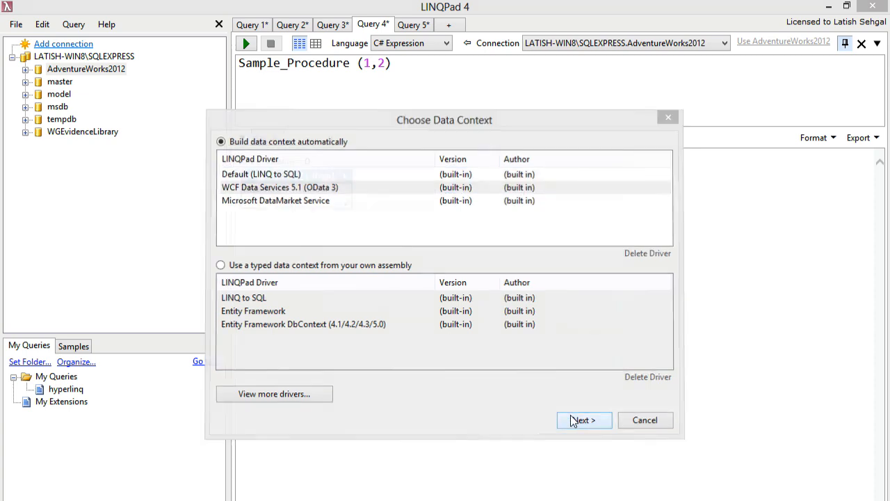
{"action": "left_click", "coordinate": [584, 420]}
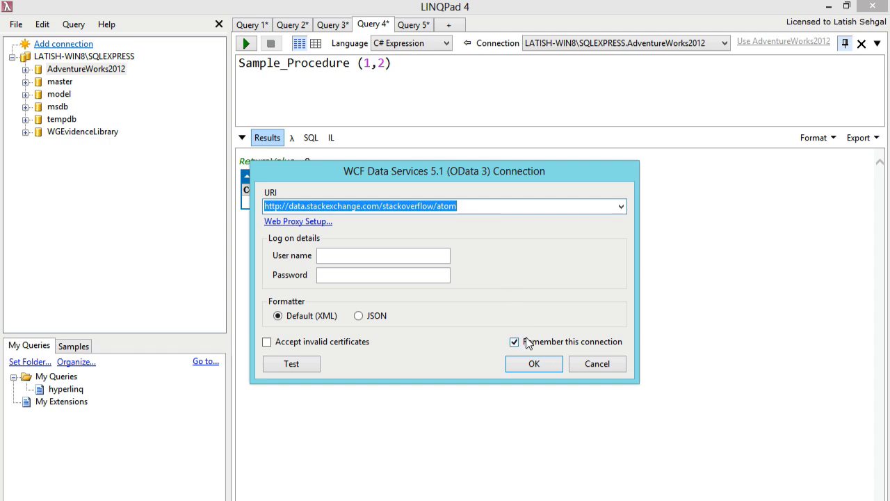
{"action": "left_click", "coordinate": [291, 365]}
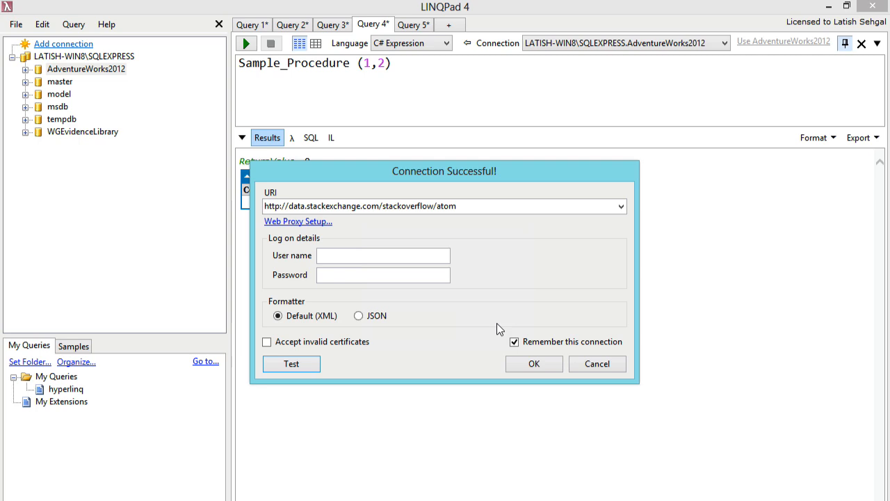
{"action": "left_click", "coordinate": [534, 364]}
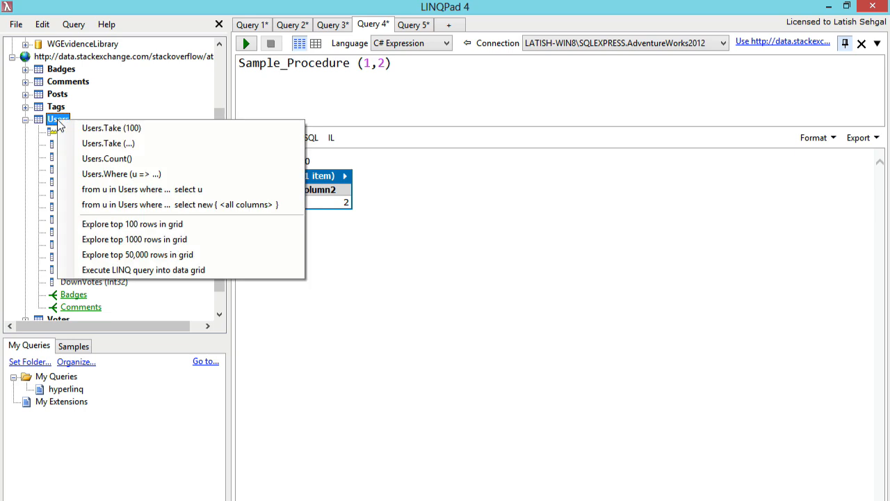
Run Users.Take(50) filtered to Reputation > 300000 ordered by reputation, then view its lambda form.
{"action": "left_click", "coordinate": [108, 143]}
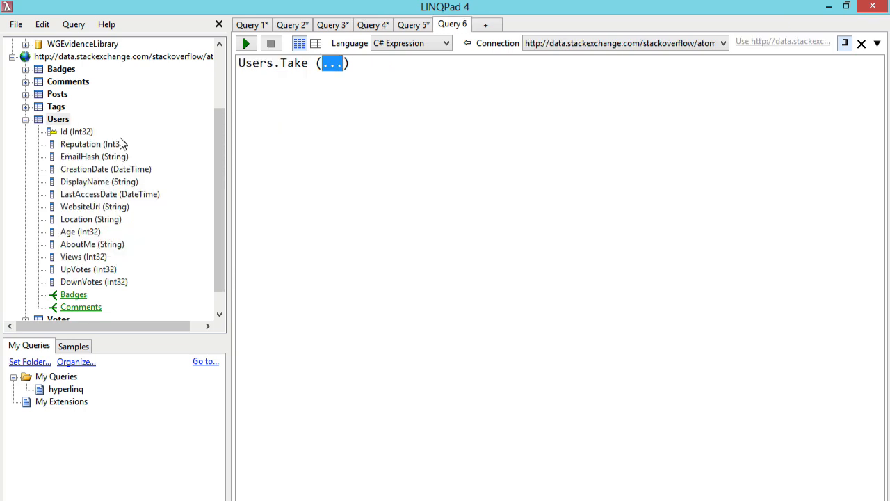
{"action": "type", "text": "50"}
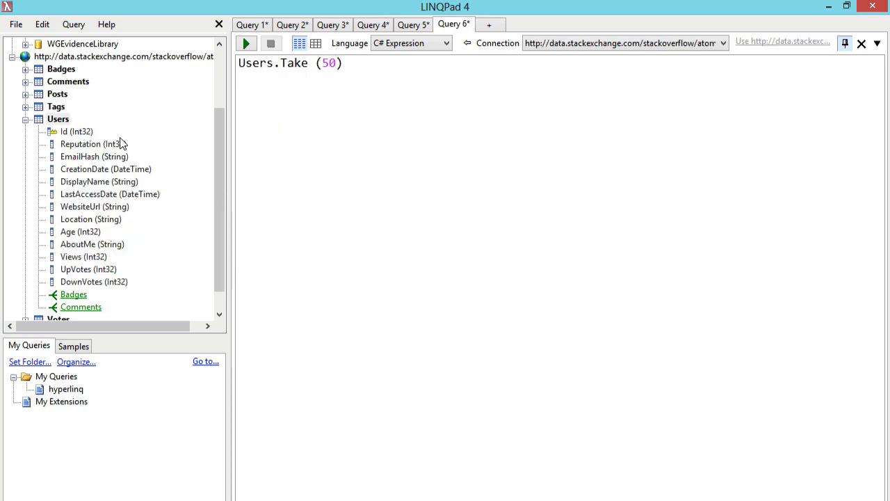
{"action": "left_click", "coordinate": [245, 43]}
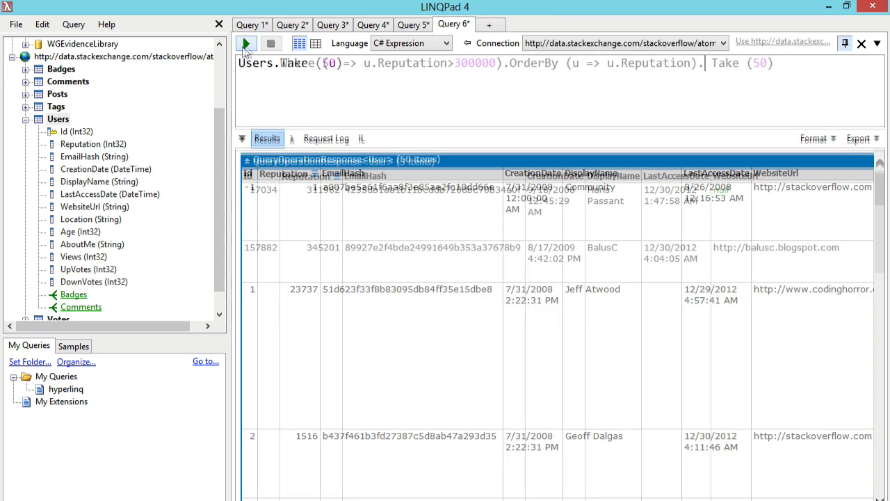
{"action": "left_click", "coordinate": [245, 43]}
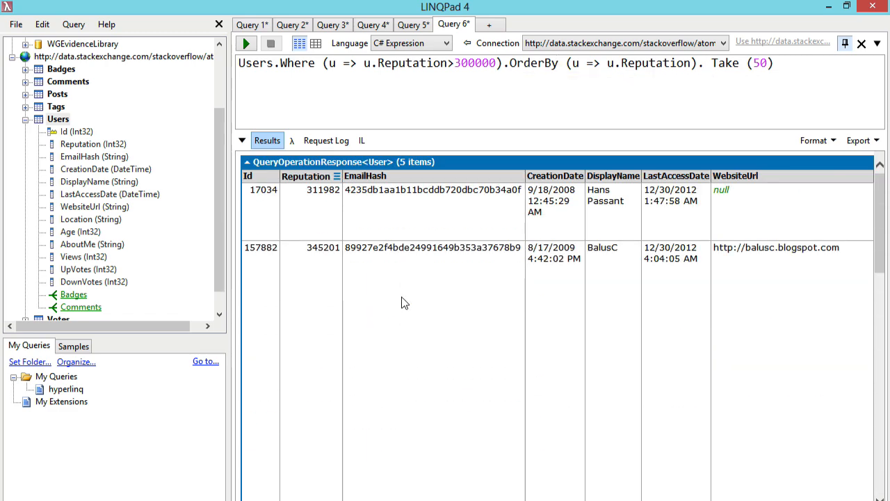
{"action": "left_click", "coordinate": [292, 139]}
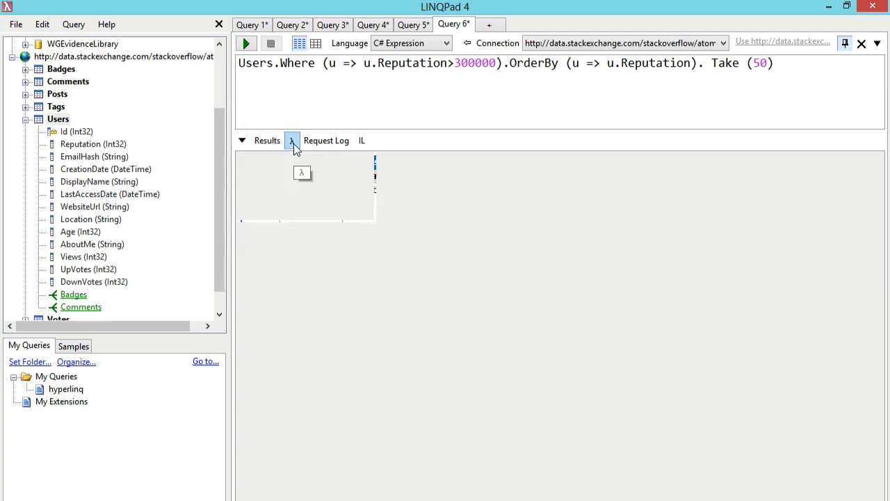
Show the request log with the OData URL filtering Reputation gt 300000, ordered, top 50.
{"action": "left_click", "coordinate": [326, 139]}
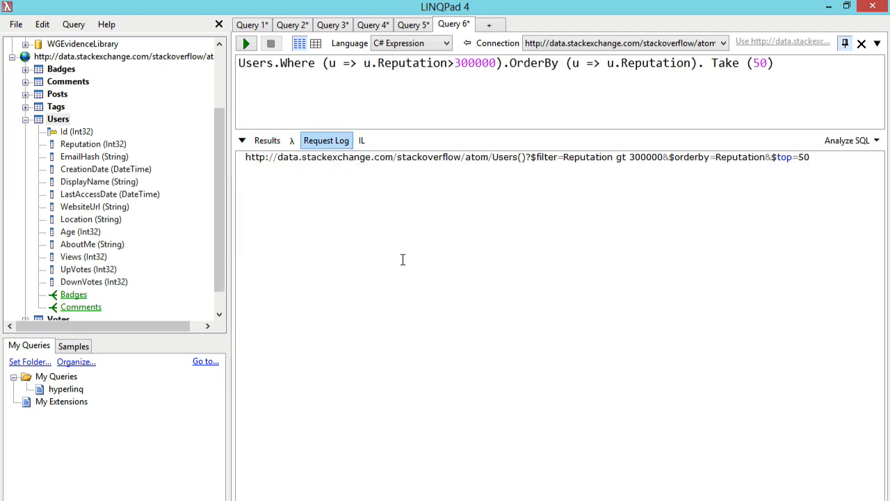
{"action": "mouse_move", "coordinate": [395, 195]}
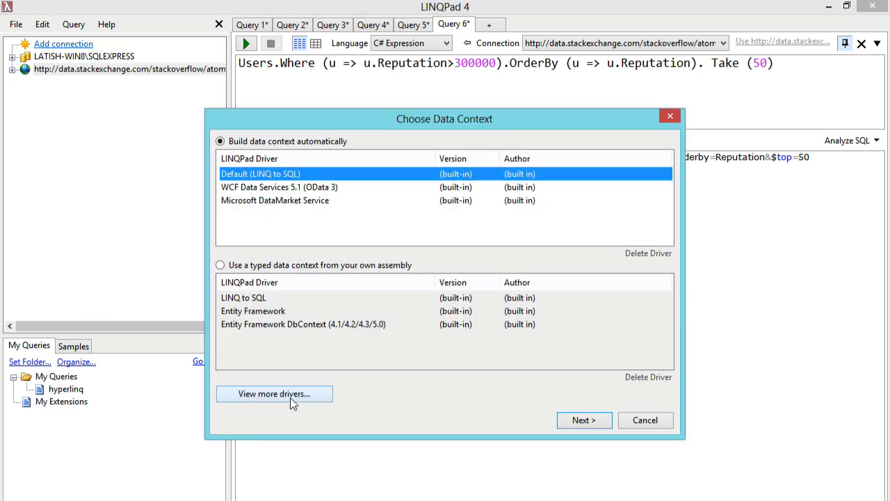
Browse the downloadable driver catalogue listing Azure Table Storage, LightSpeed, DevForce and NoSQL FileDb.
{"action": "left_click", "coordinate": [274, 393]}
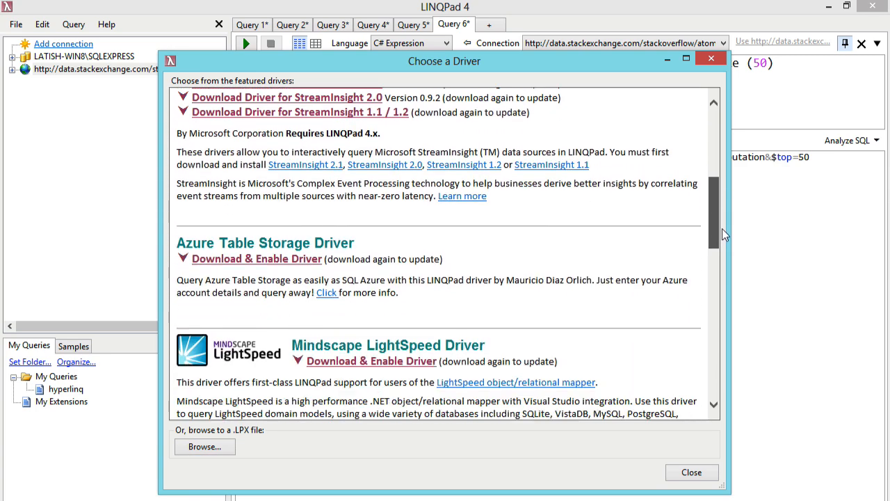
{"action": "scroll", "scroll_direction": "down", "scroll_amount": 3}
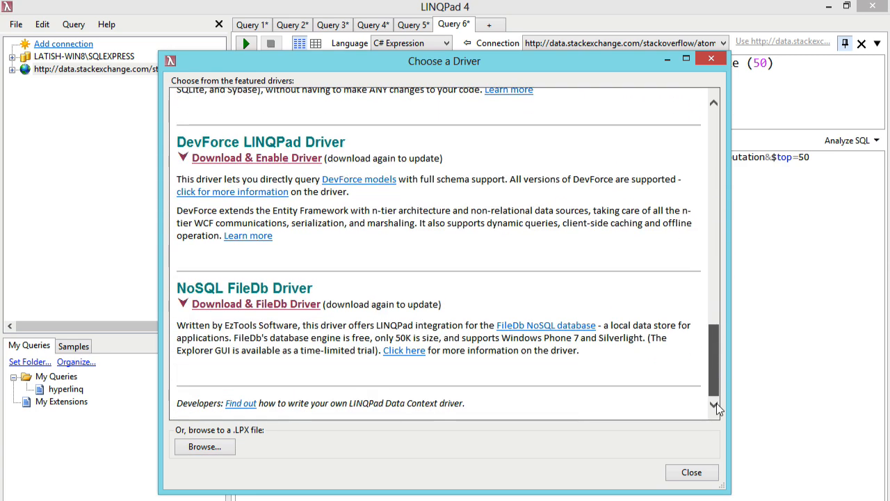